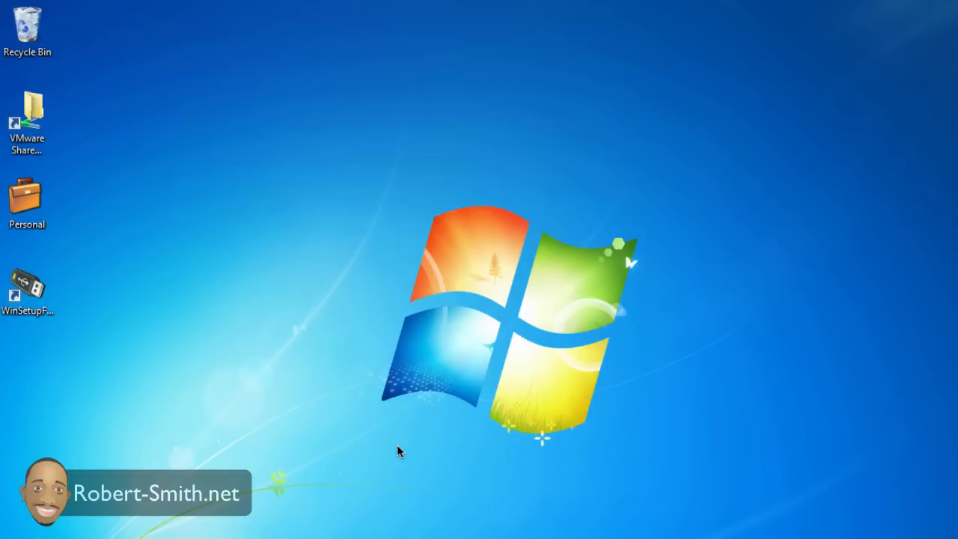
{"action": "mouse_move", "coordinate": [234, 287]}
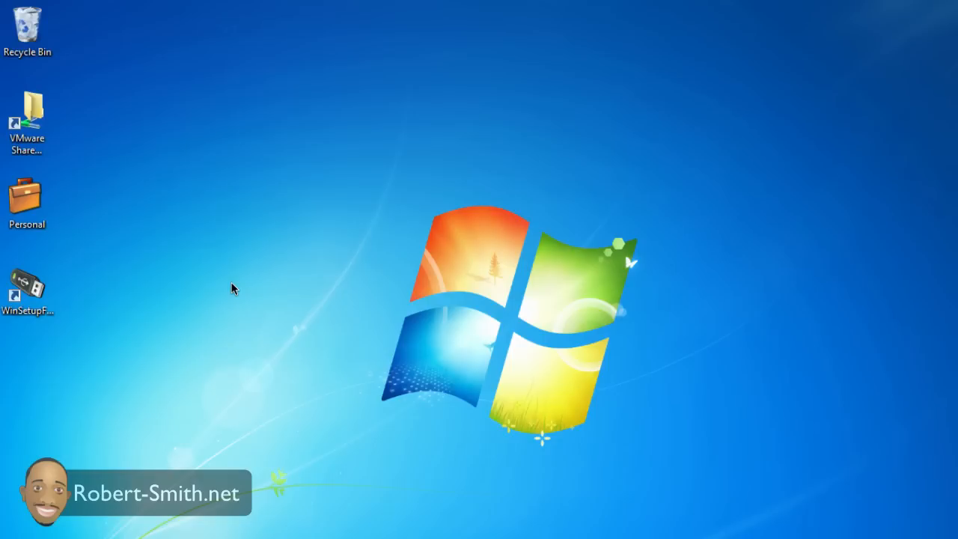
{"action": "mouse_move", "coordinate": [168, 313]}
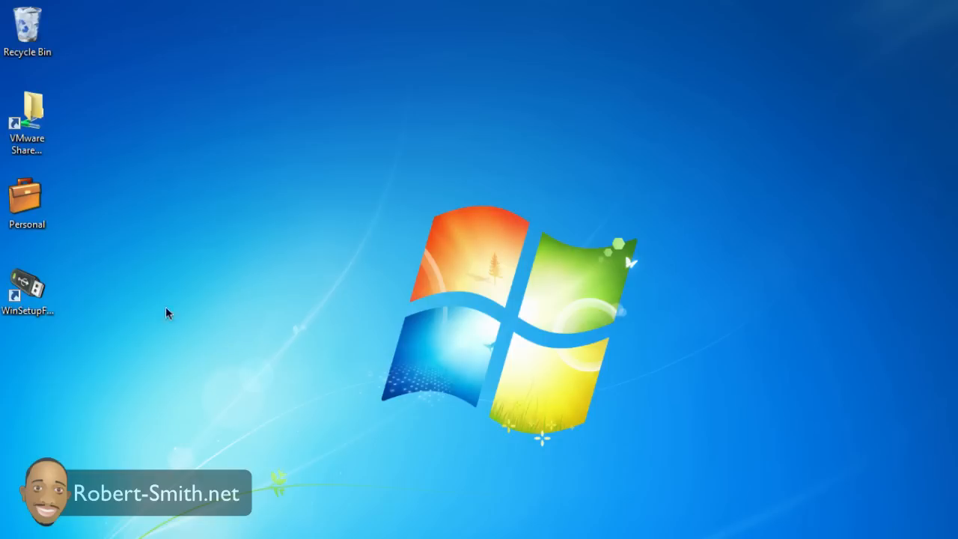
{"action": "mouse_move", "coordinate": [60, 291]}
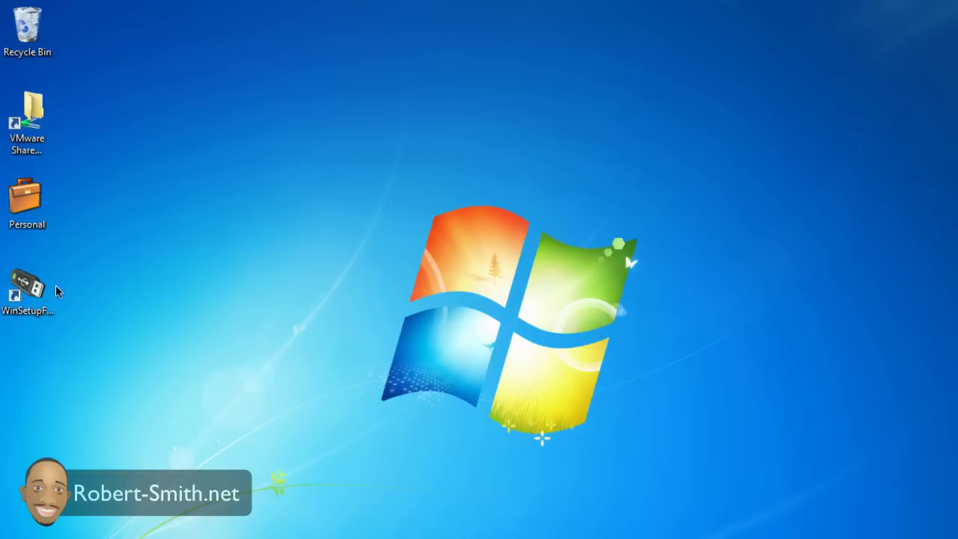
Launch WinSetupFromUSB from its shortcut and allow it to make changes to the computer
{"action": "left_click", "coordinate": [27, 288]}
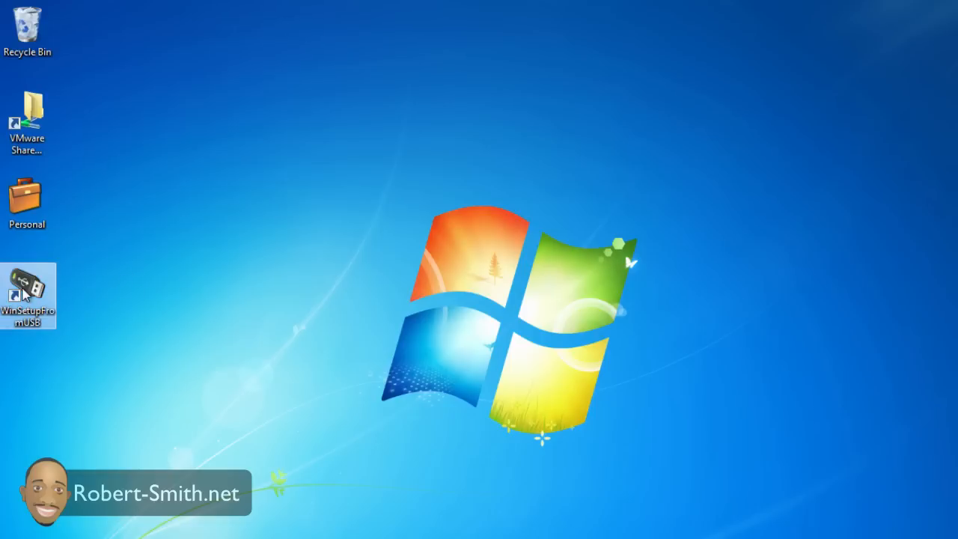
{"action": "mouse_move", "coordinate": [138, 293]}
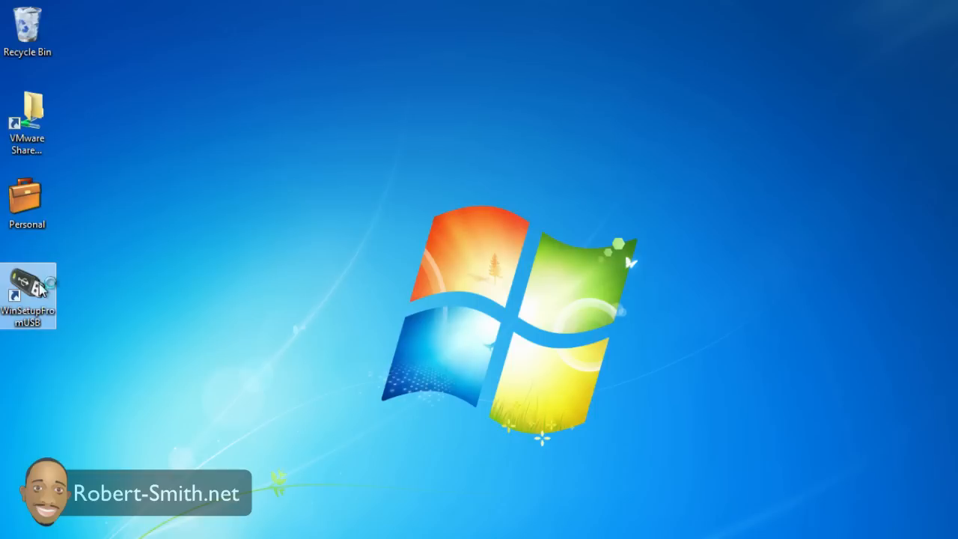
{"action": "double_click", "coordinate": [27, 292]}
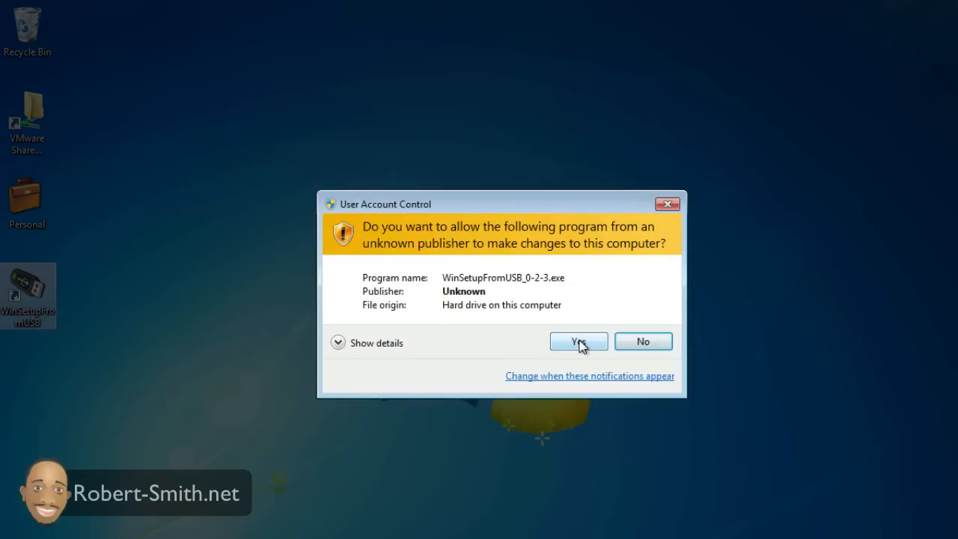
{"action": "left_click", "coordinate": [577, 341]}
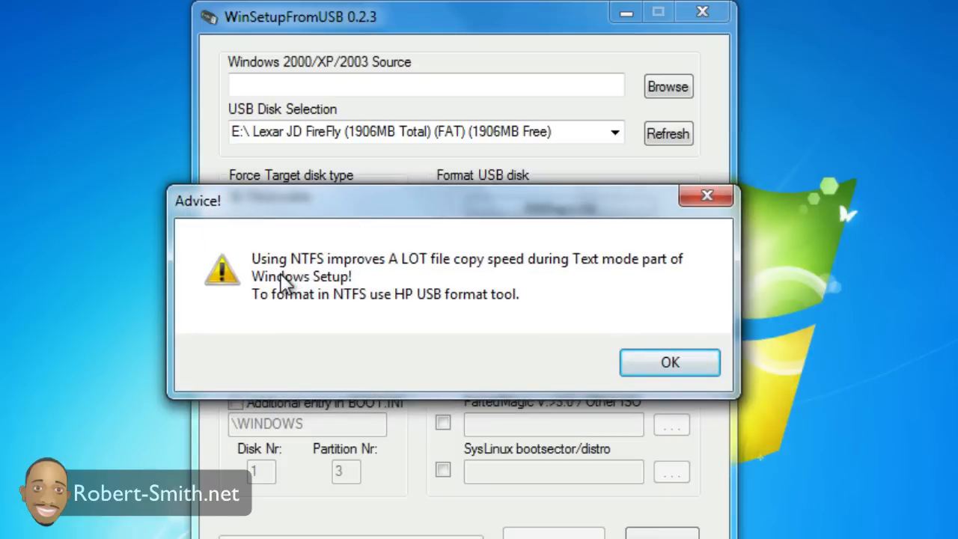
{"action": "mouse_move", "coordinate": [388, 307]}
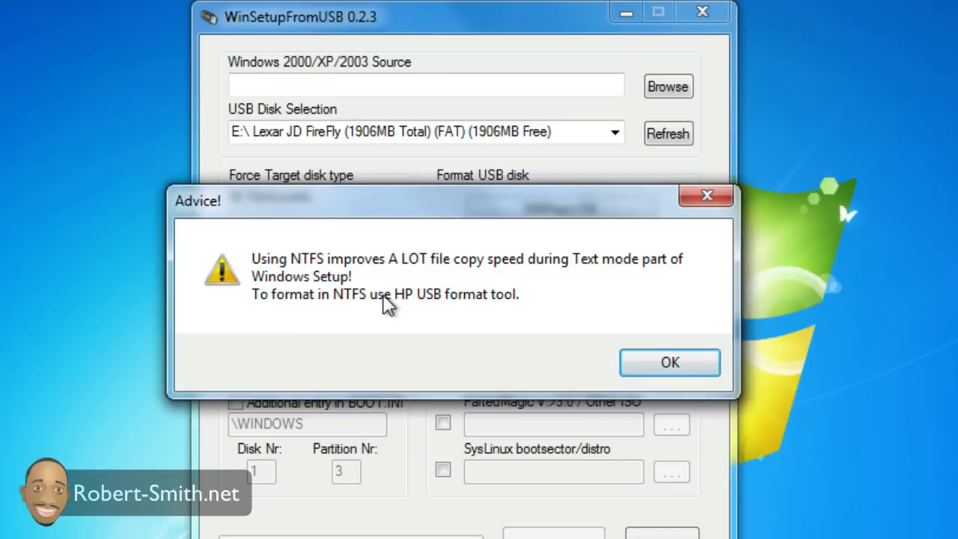
Dismiss the NTFS speed advice so the main window with the Lexar drive is available
{"action": "left_click", "coordinate": [671, 362]}
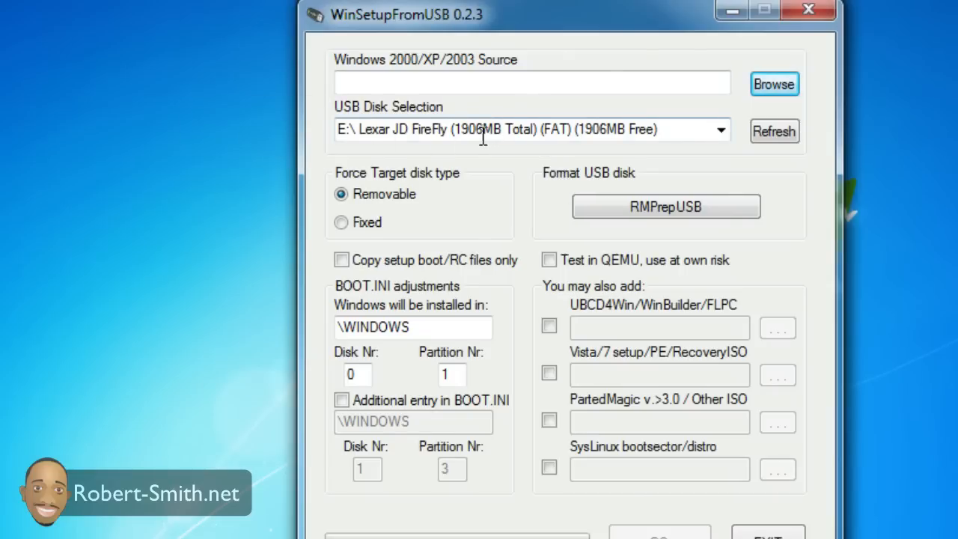
{"action": "mouse_move", "coordinate": [577, 153]}
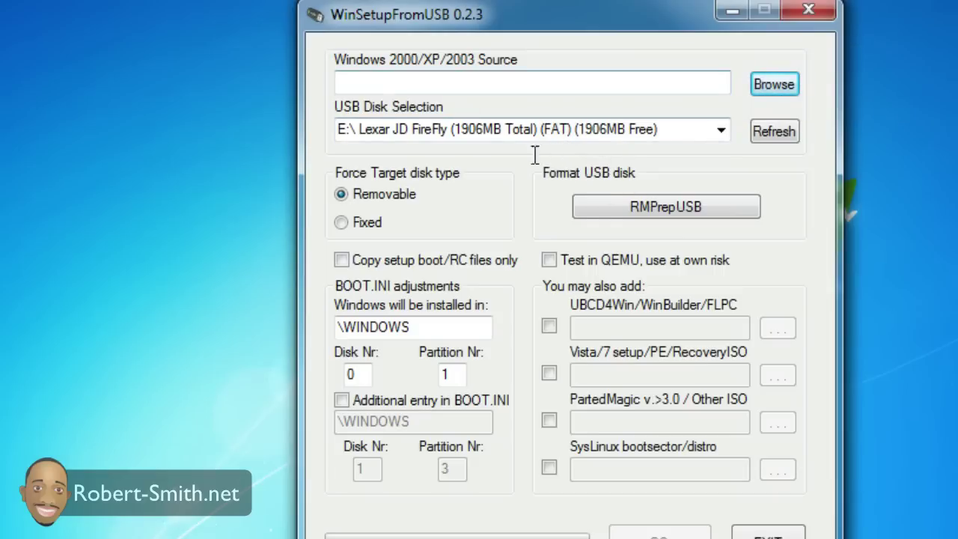
{"action": "mouse_move", "coordinate": [658, 192]}
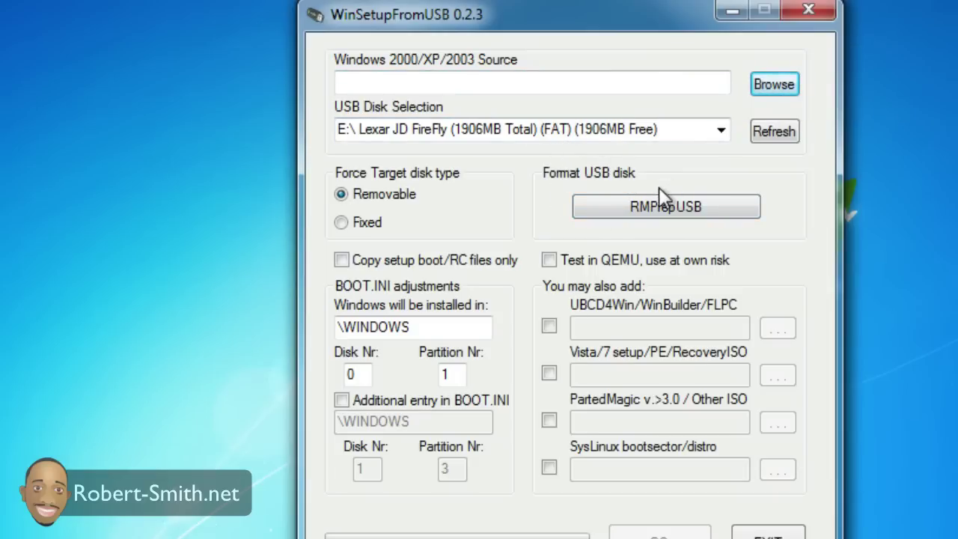
Start the RMPrepUSB drive preparation utility for the Lexar JD FireFly
{"action": "left_click", "coordinate": [665, 207]}
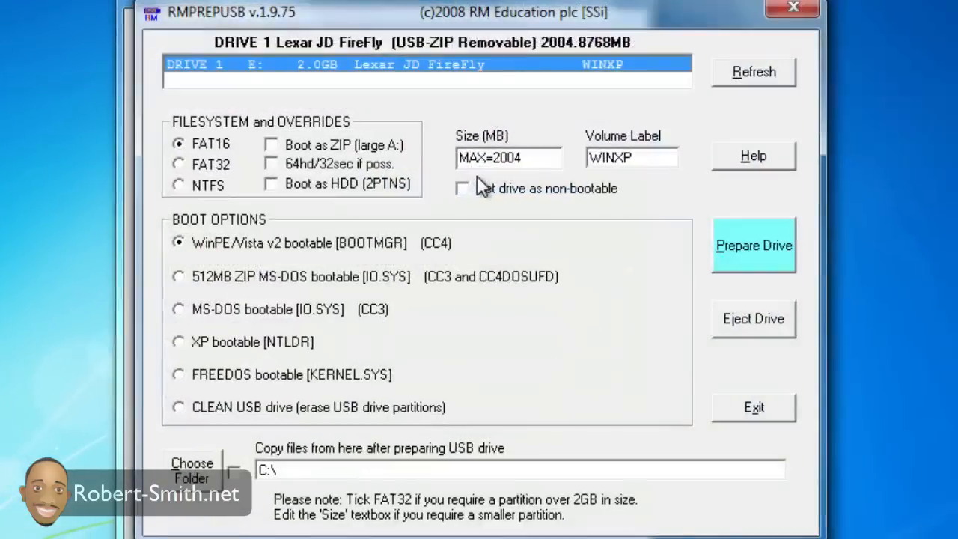
{"action": "mouse_move", "coordinate": [166, 133]}
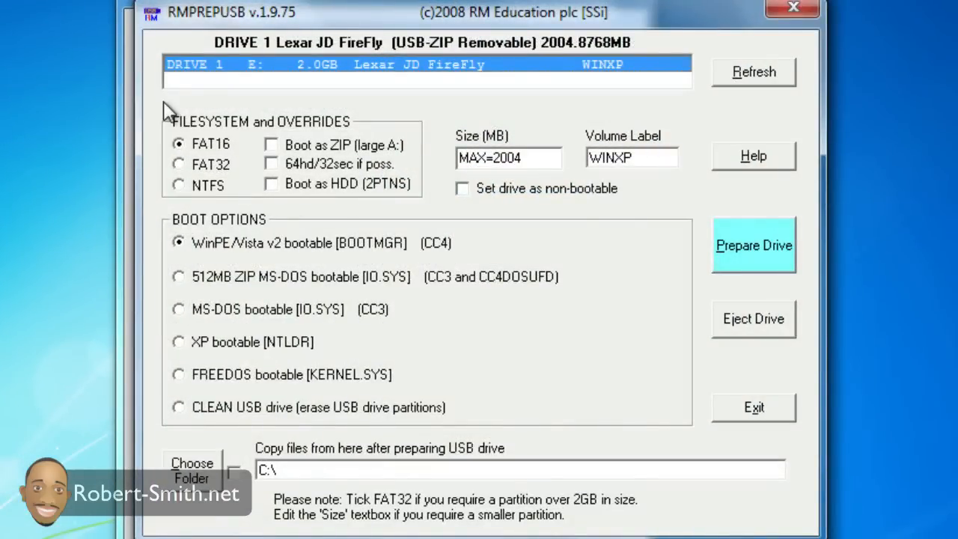
{"action": "mouse_move", "coordinate": [425, 178]}
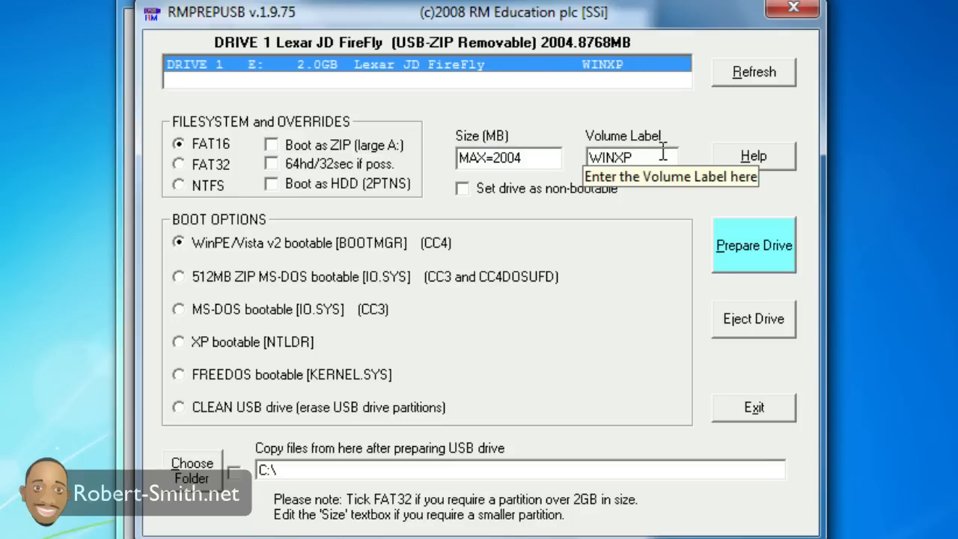
{"action": "mouse_move", "coordinate": [212, 347]}
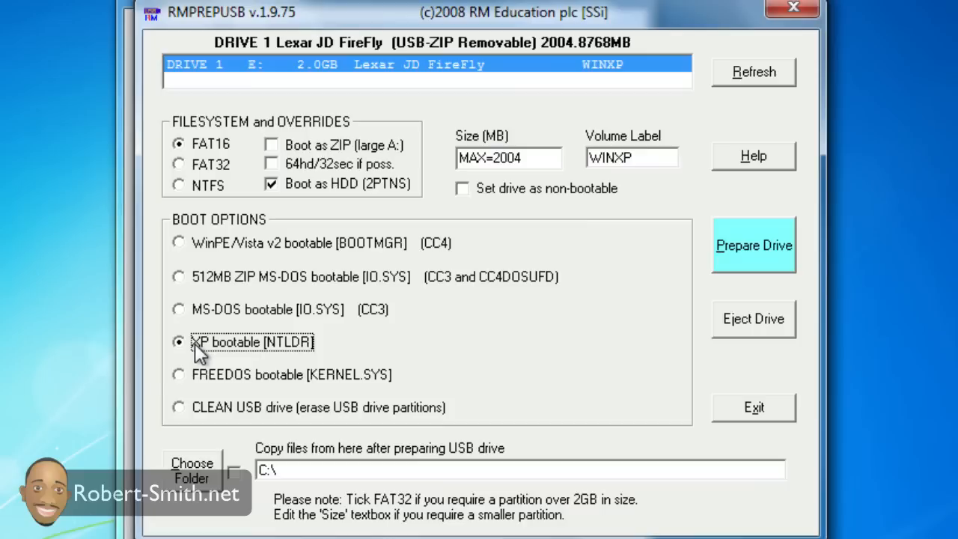
{"action": "mouse_move", "coordinate": [262, 356]}
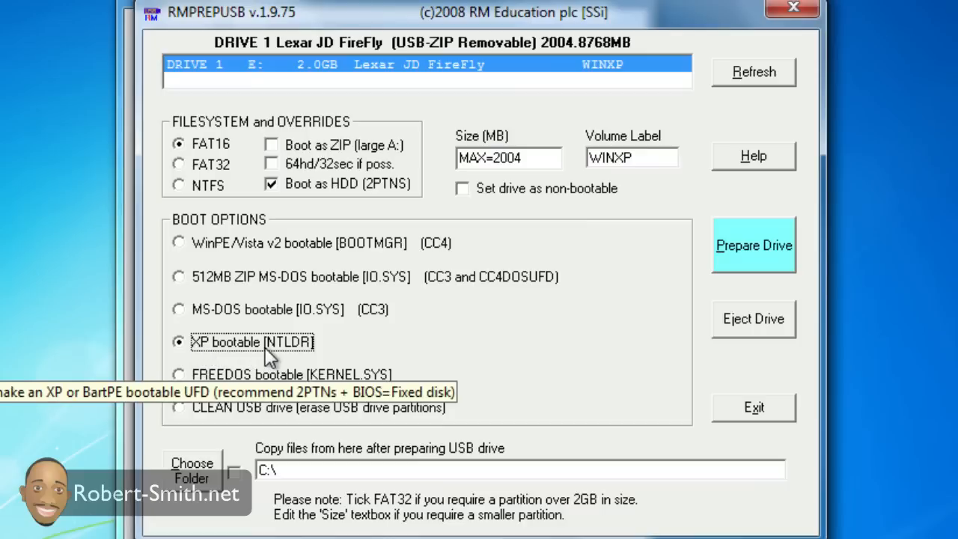
{"action": "mouse_move", "coordinate": [326, 337]}
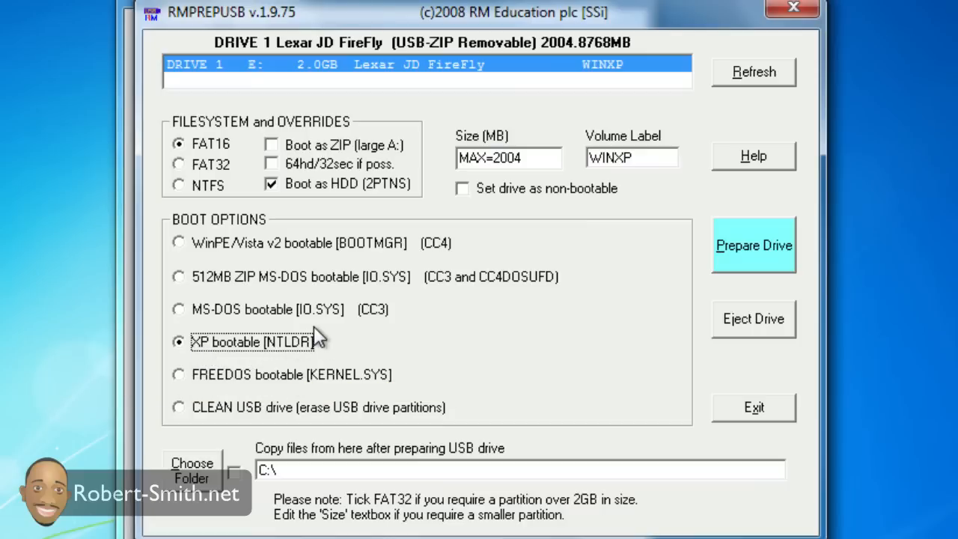
{"action": "mouse_move", "coordinate": [470, 261]}
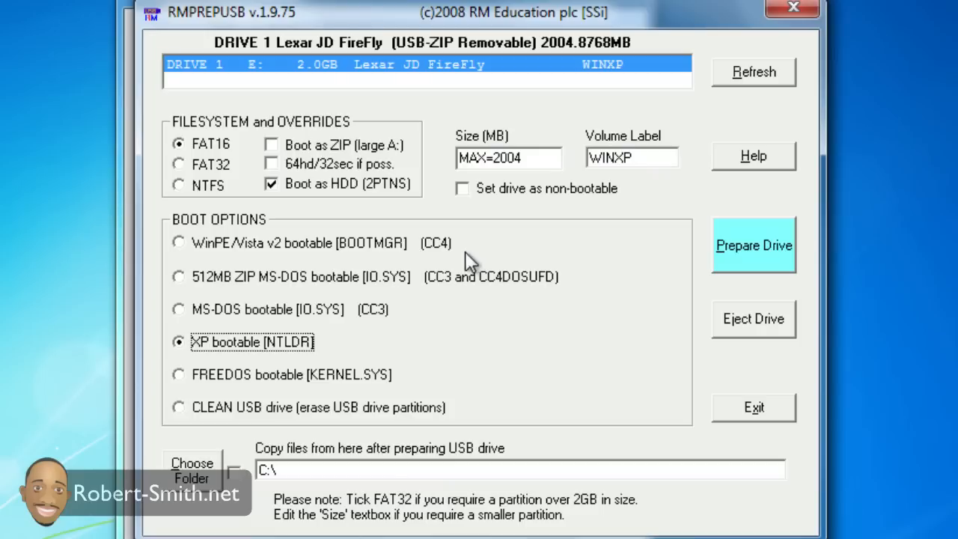
{"action": "mouse_move", "coordinate": [646, 118]}
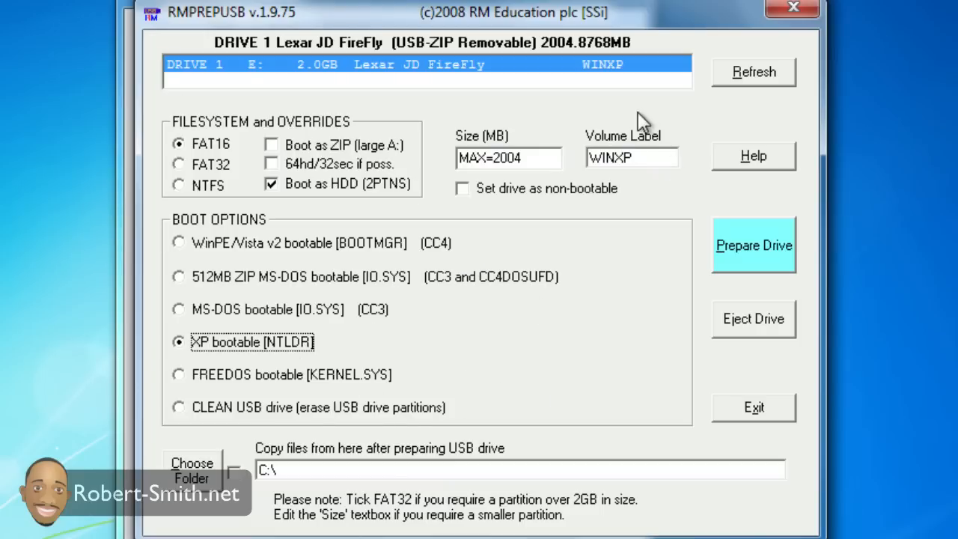
{"action": "mouse_move", "coordinate": [799, 257]}
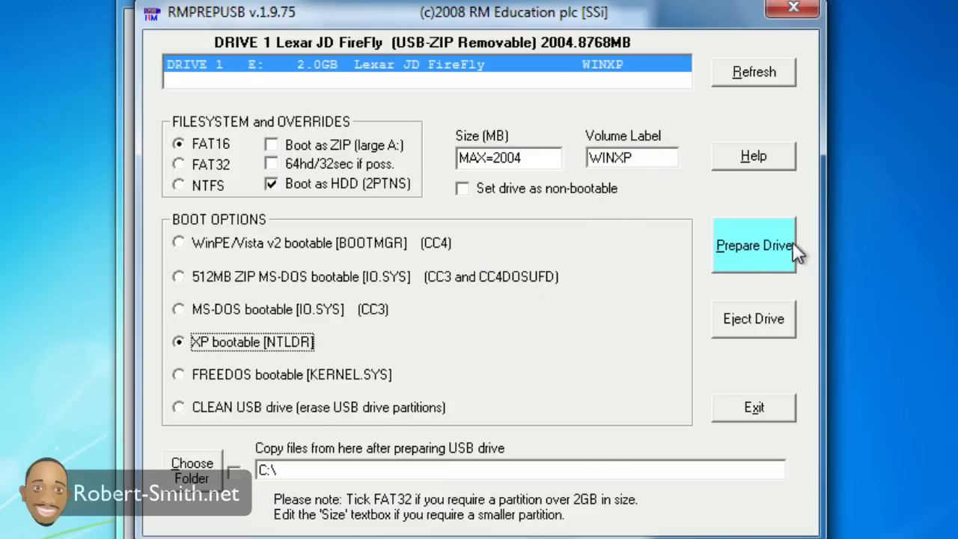
{"action": "mouse_move", "coordinate": [778, 257]}
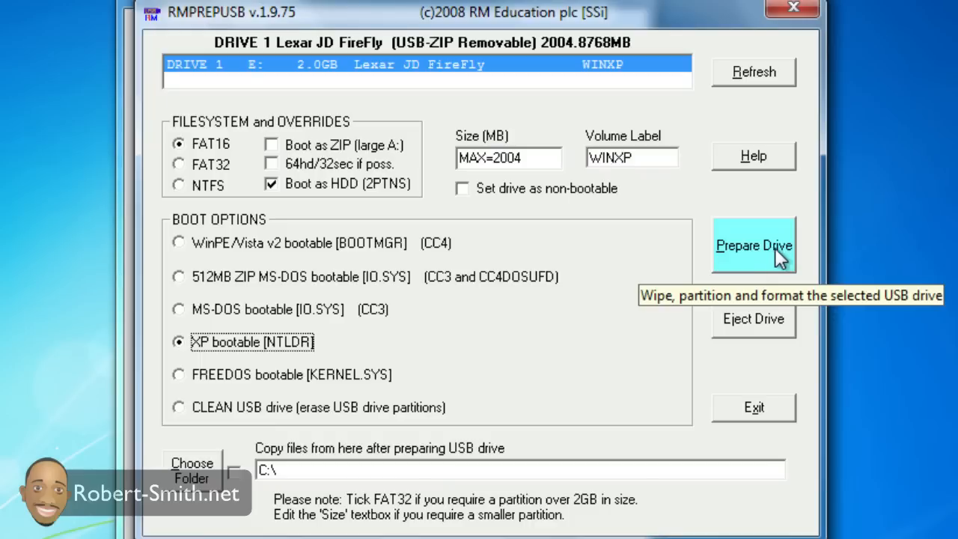
Prepare the drive, approving the partition command and erasing all data for a bootable FAT partition
{"action": "left_click", "coordinate": [750, 245]}
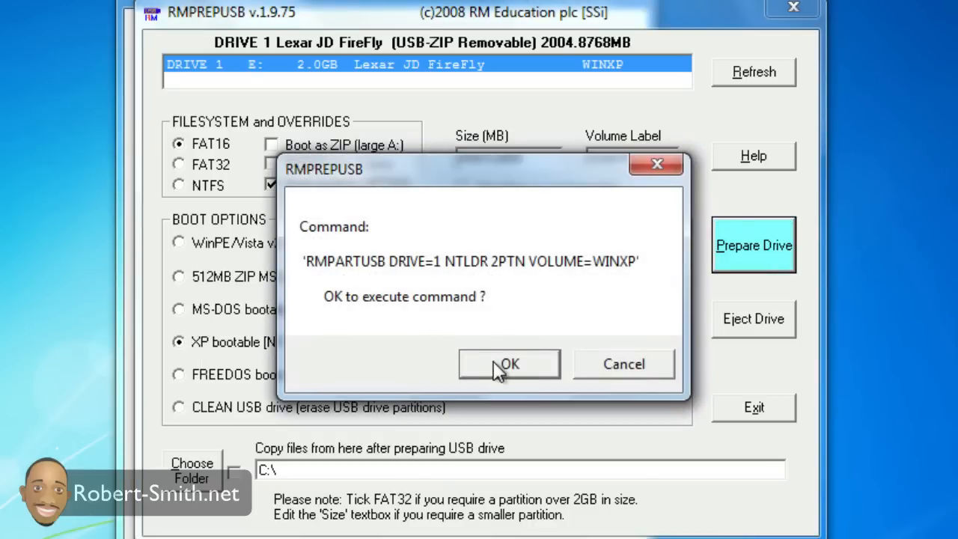
{"action": "left_click", "coordinate": [509, 364]}
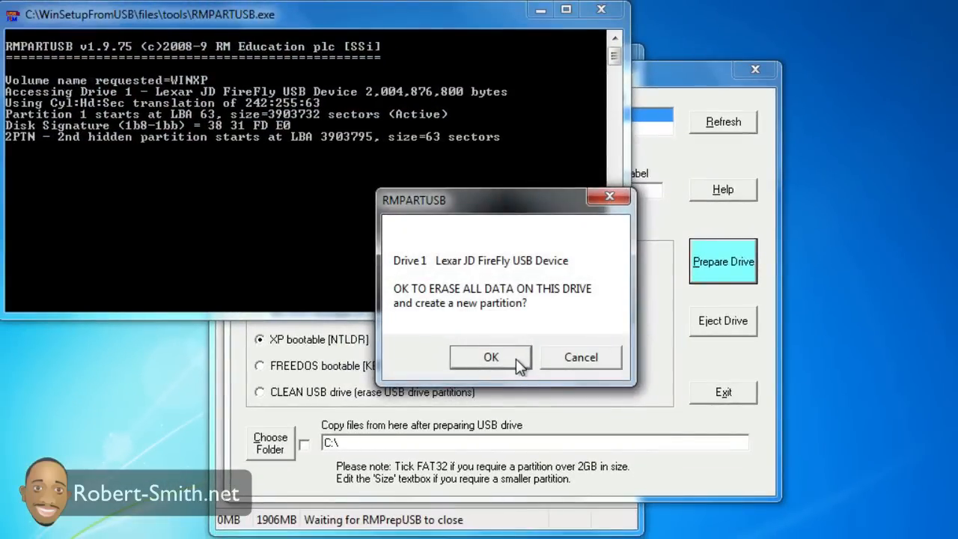
{"action": "left_click", "coordinate": [491, 356]}
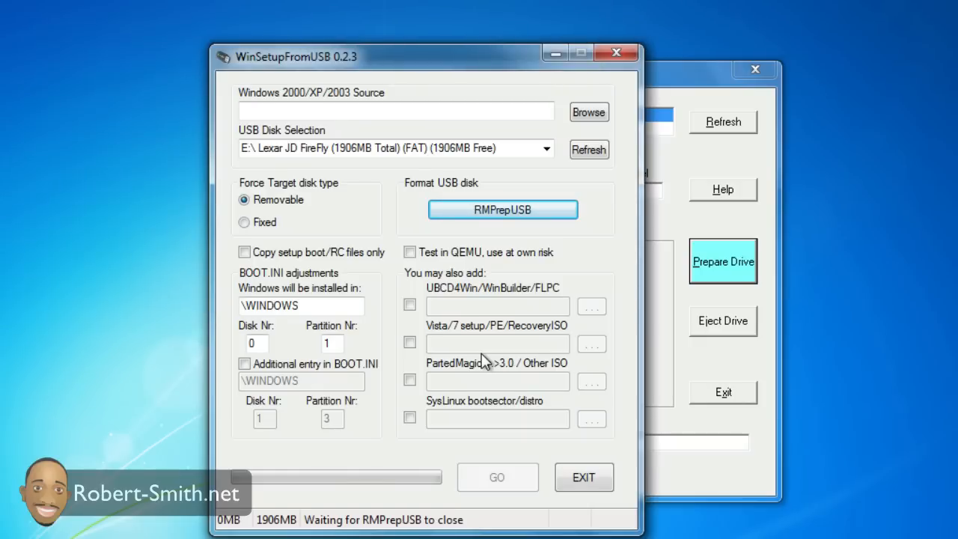
Choose DVD RW Drive (D:) GRTMPFPP_EN as the Windows 2000/XP/2003 source
{"action": "left_click", "coordinate": [503, 210]}
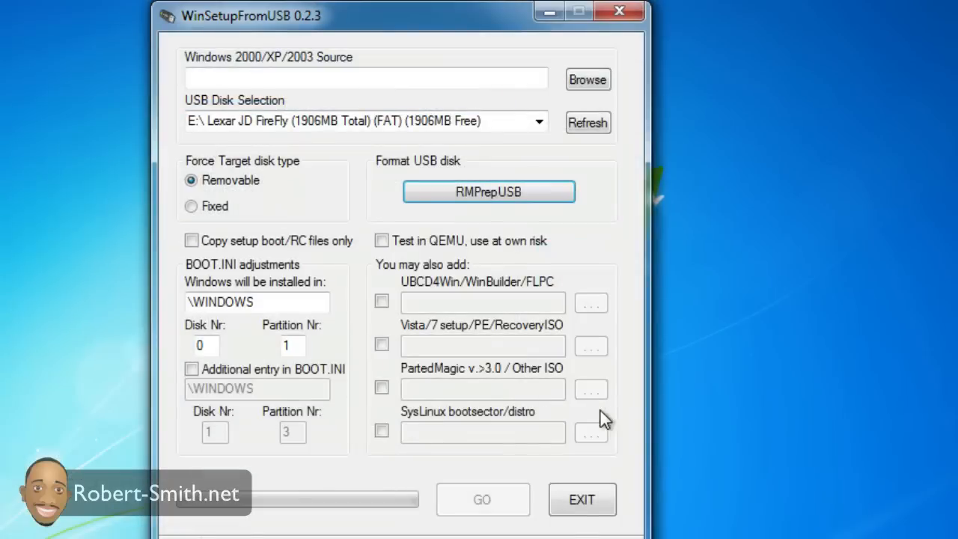
{"action": "mouse_move", "coordinate": [199, 78]}
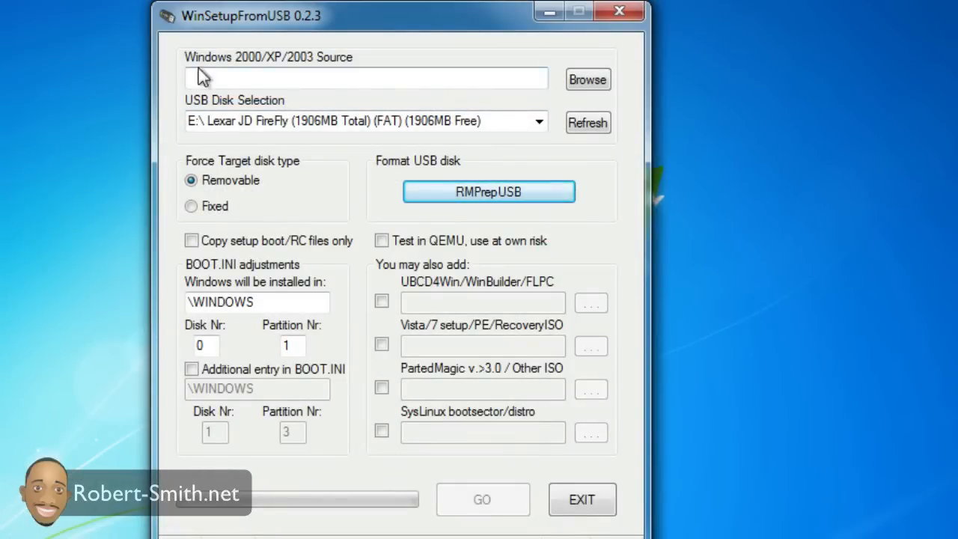
{"action": "mouse_move", "coordinate": [597, 90]}
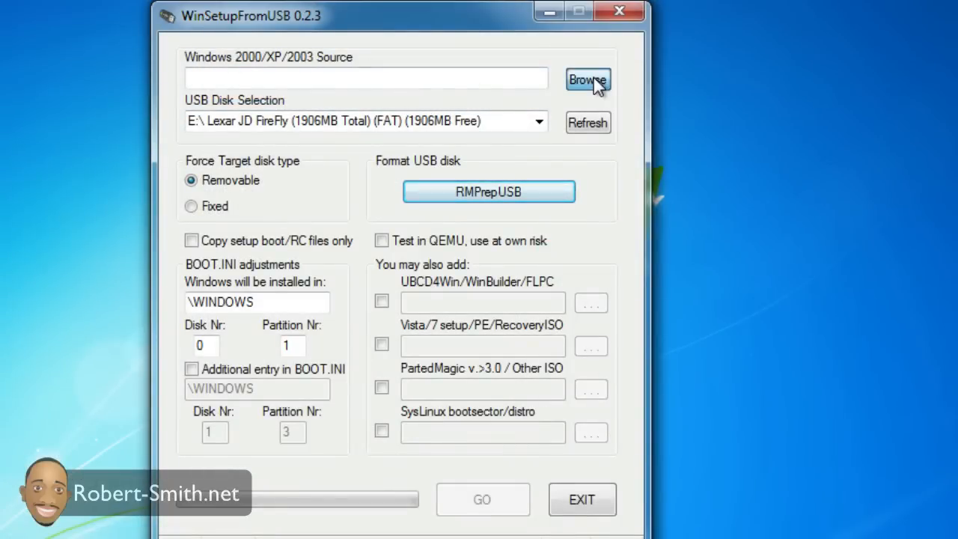
{"action": "mouse_move", "coordinate": [598, 81]}
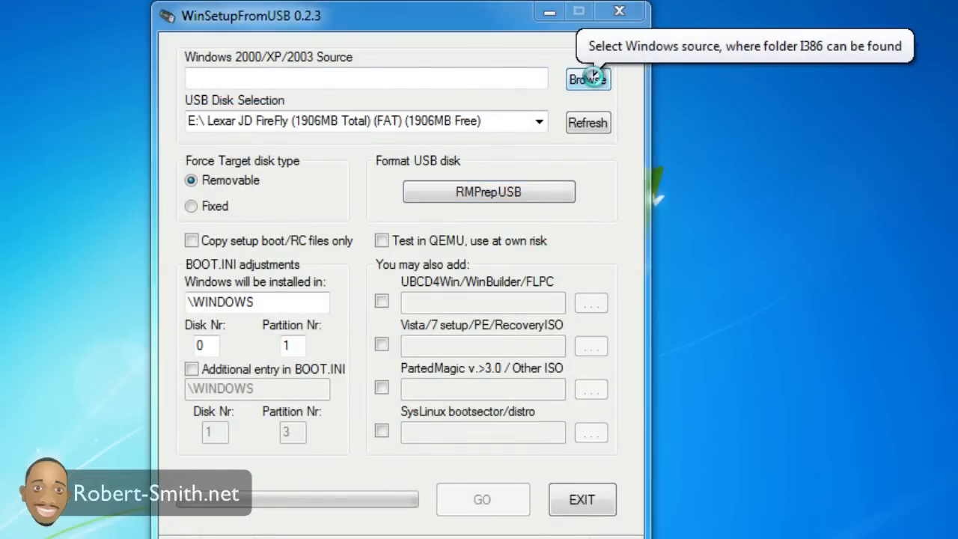
{"action": "left_click", "coordinate": [587, 78]}
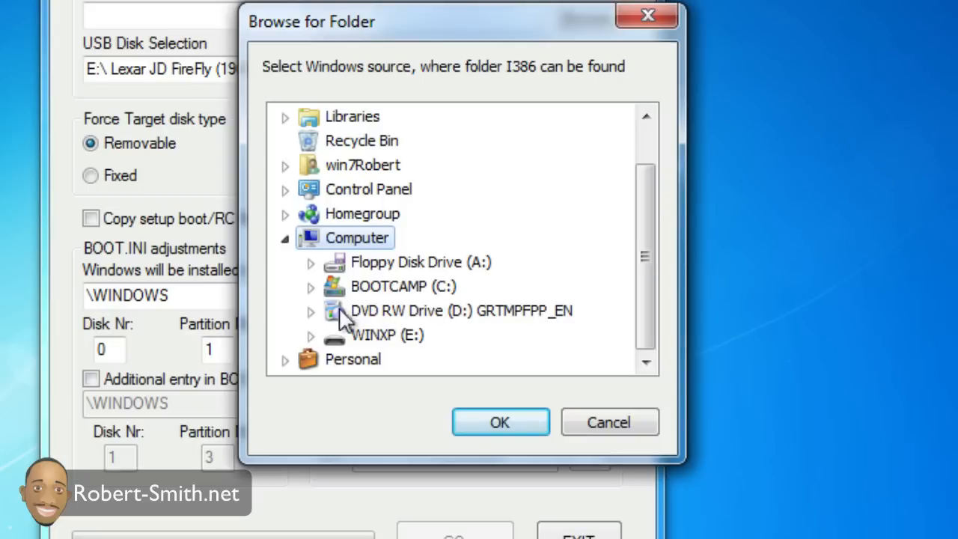
{"action": "mouse_move", "coordinate": [395, 324]}
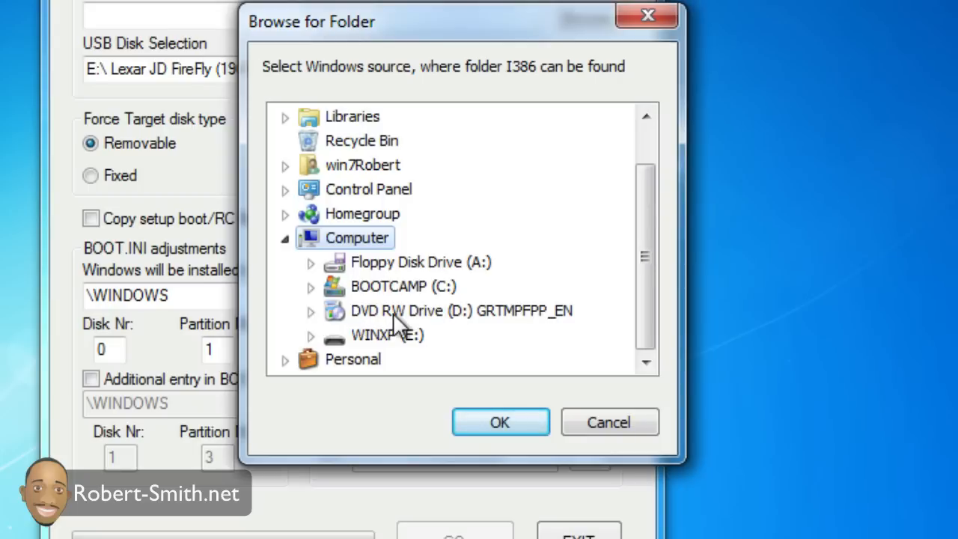
{"action": "left_click", "coordinate": [446, 310]}
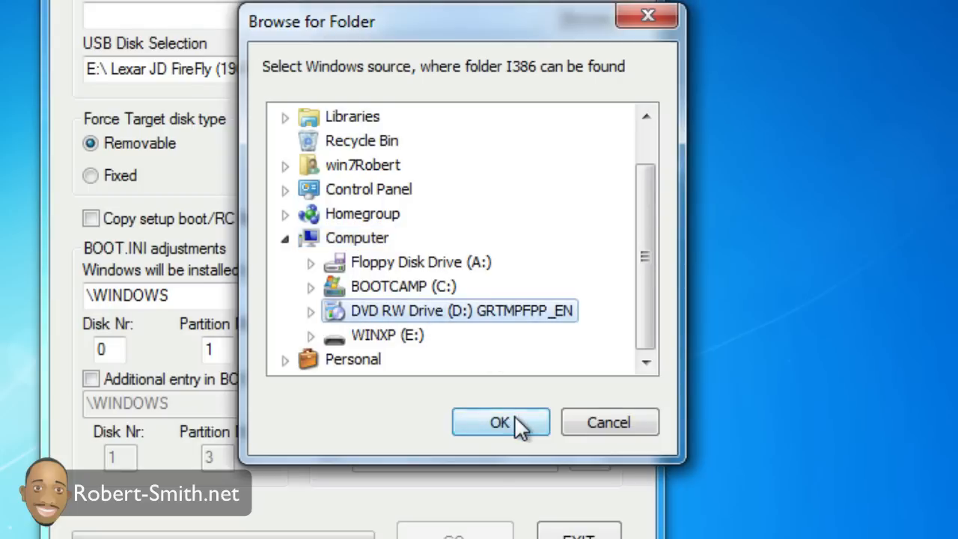
{"action": "left_click", "coordinate": [500, 422]}
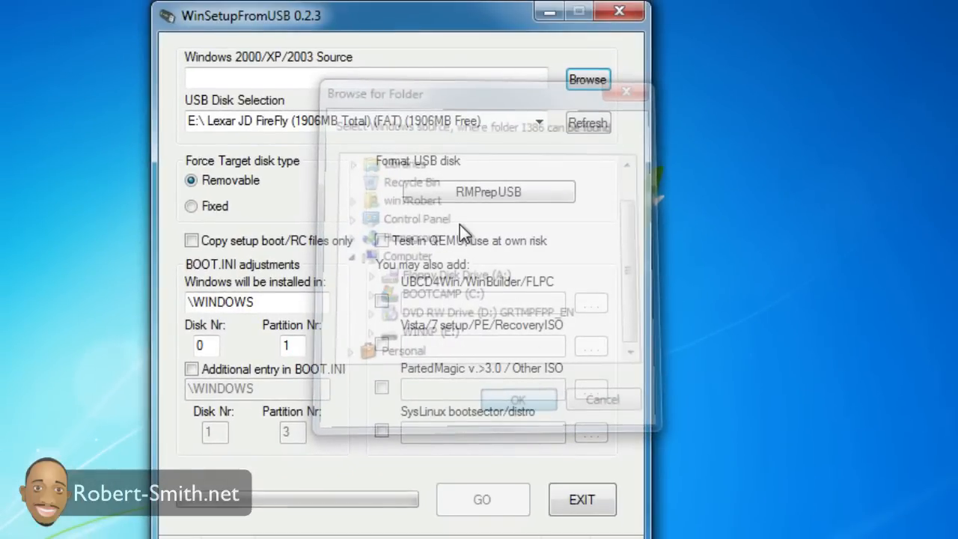
{"action": "left_click", "coordinate": [603, 398]}
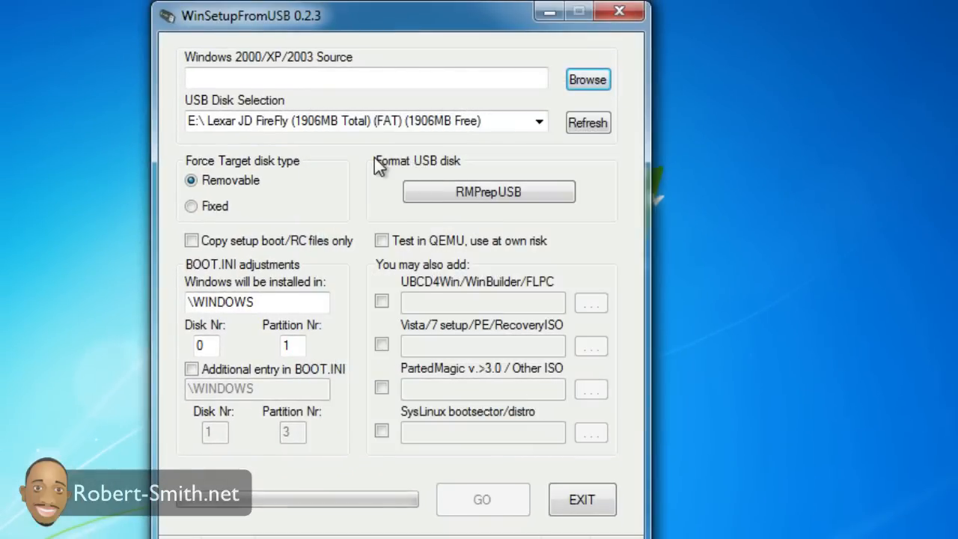
{"action": "mouse_move", "coordinate": [356, 101]}
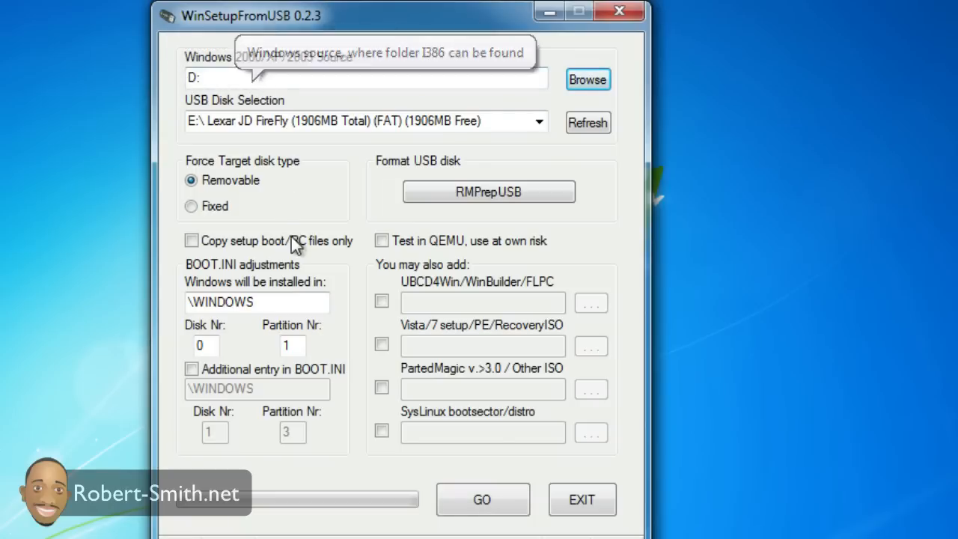
{"action": "mouse_move", "coordinate": [300, 122]}
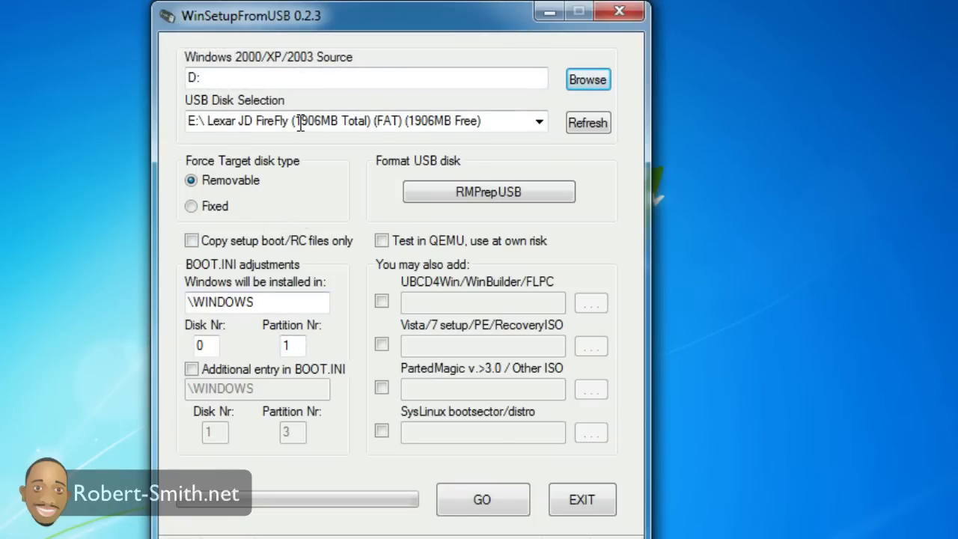
{"action": "mouse_move", "coordinate": [247, 198]}
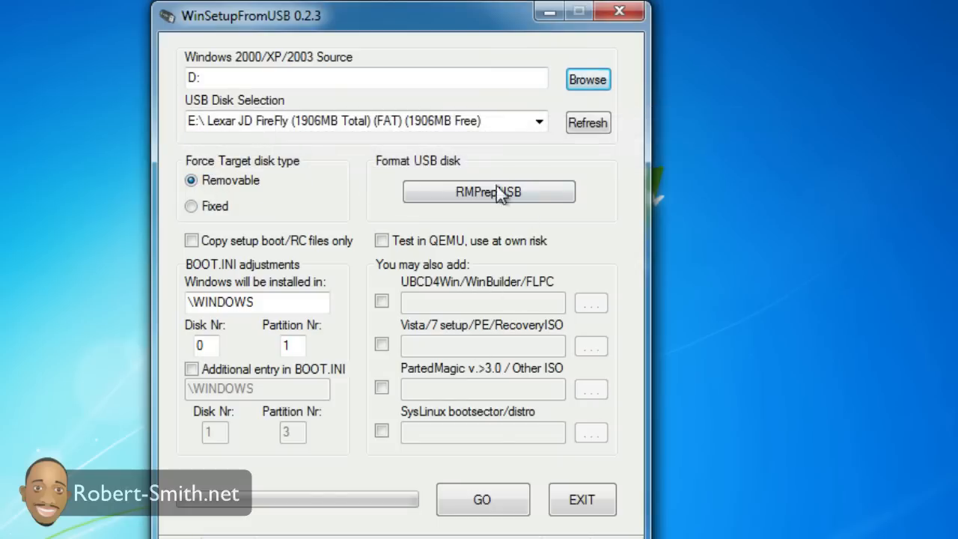
{"action": "mouse_move", "coordinate": [510, 36]}
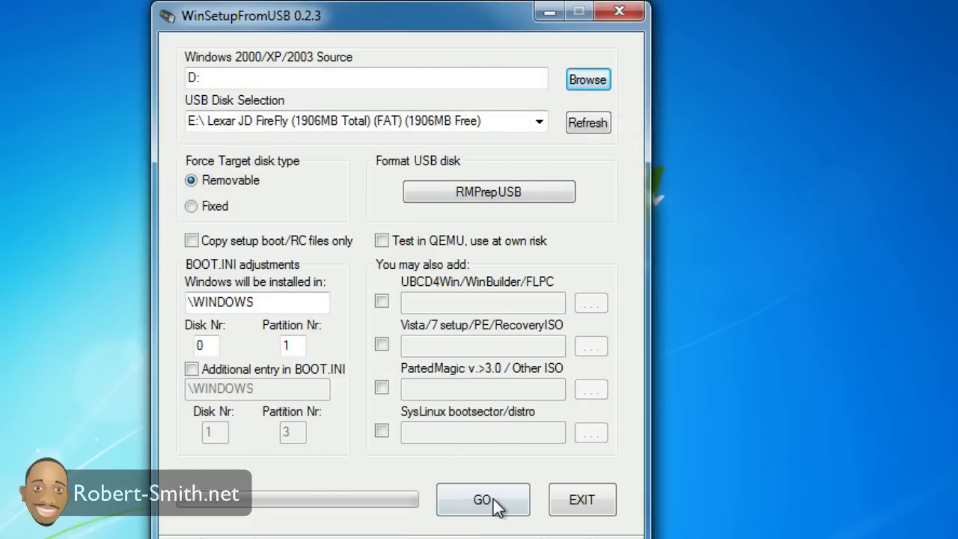
Start copying XP setup onto the Lexar drive until the grub4dos bootsector warning appears
{"action": "left_click", "coordinate": [481, 500]}
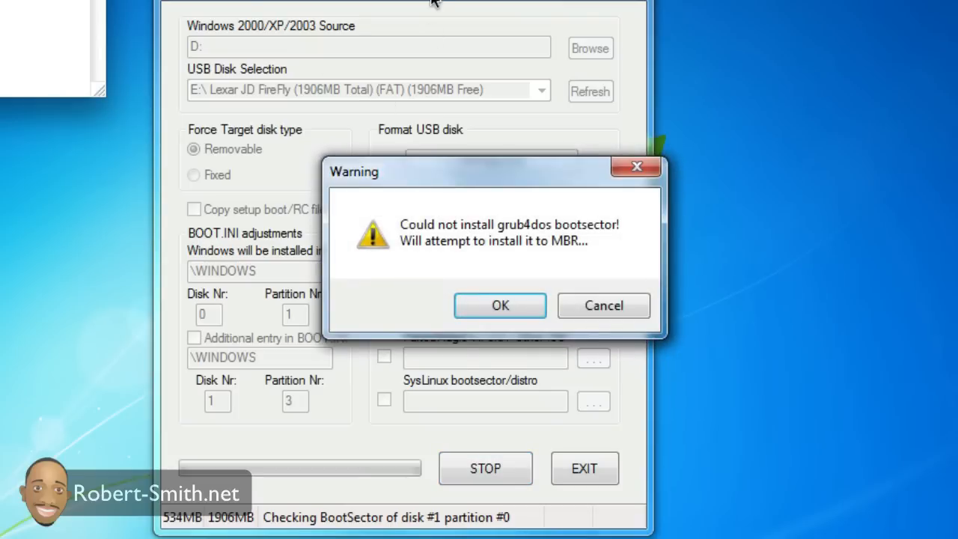
{"action": "left_click", "coordinate": [500, 305]}
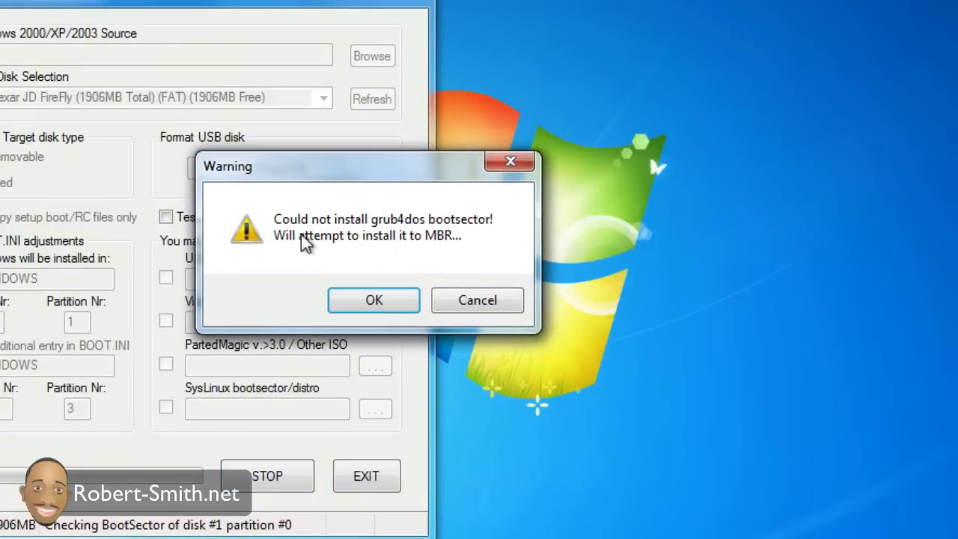
{"action": "mouse_move", "coordinate": [374, 300]}
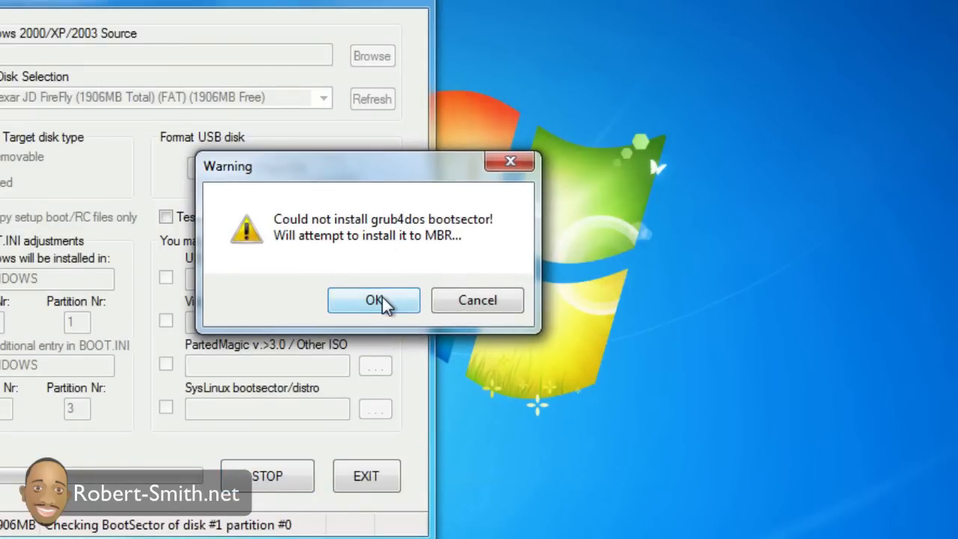
{"action": "mouse_move", "coordinate": [350, 305]}
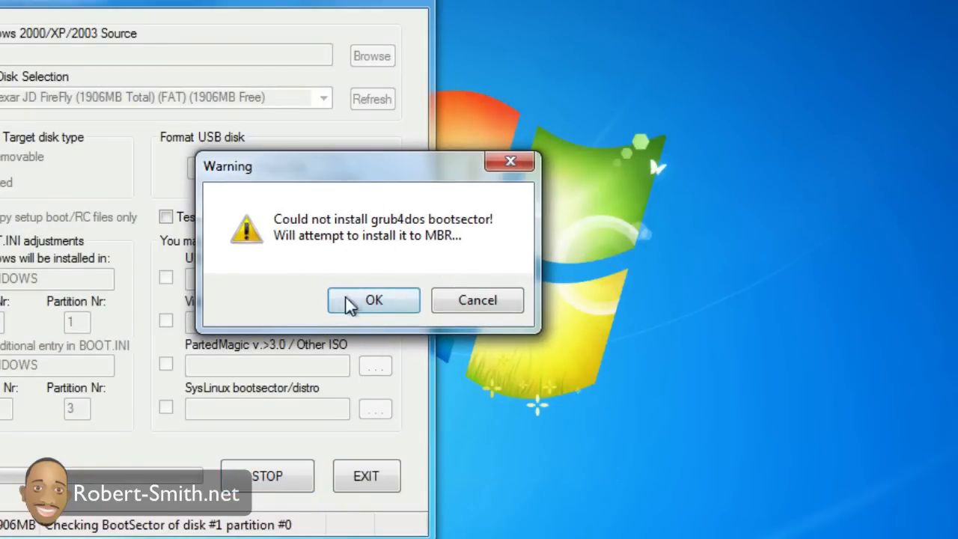
Acknowledge the grub4dos warning and the boot-from-USB-twice reminder as the copy finishes
{"action": "left_click", "coordinate": [374, 300]}
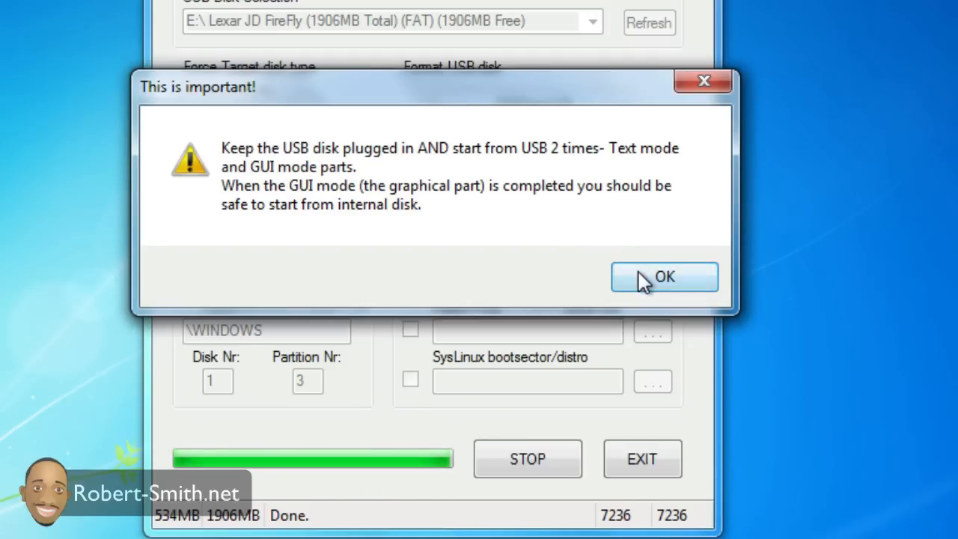
{"action": "left_click", "coordinate": [665, 277]}
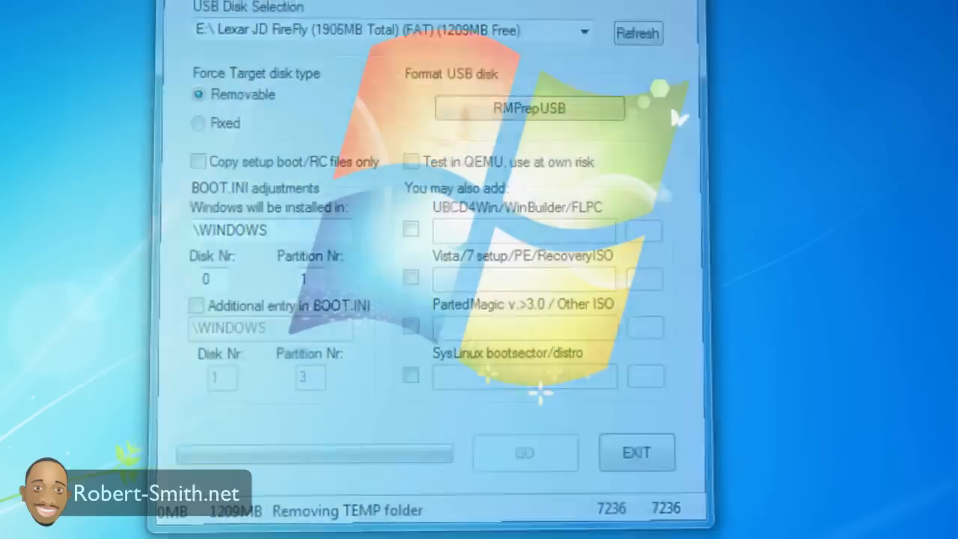
Exit the finished tool and keep 'Configure SATA as' on IDE in the BIOS
{"action": "left_click", "coordinate": [637, 452]}
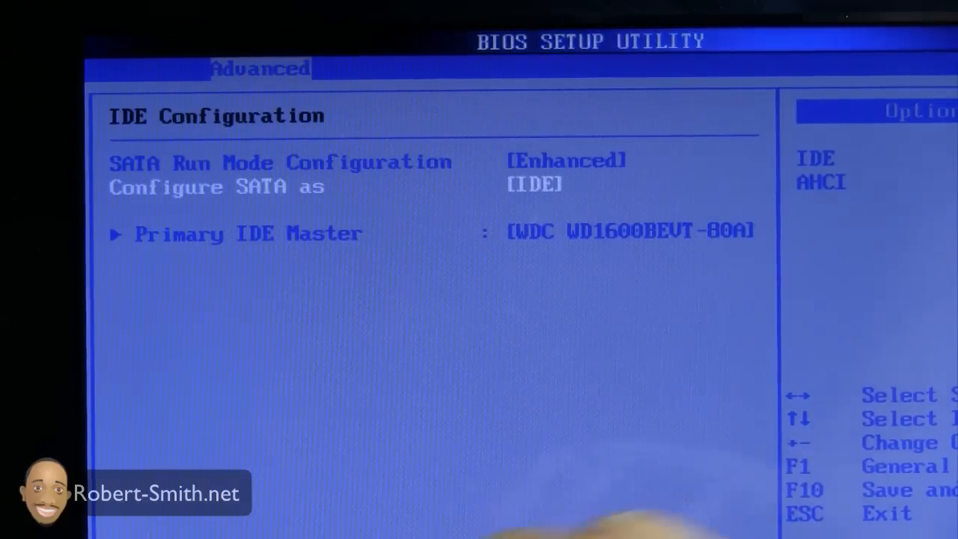
{"action": "key", "text": "Escape"}
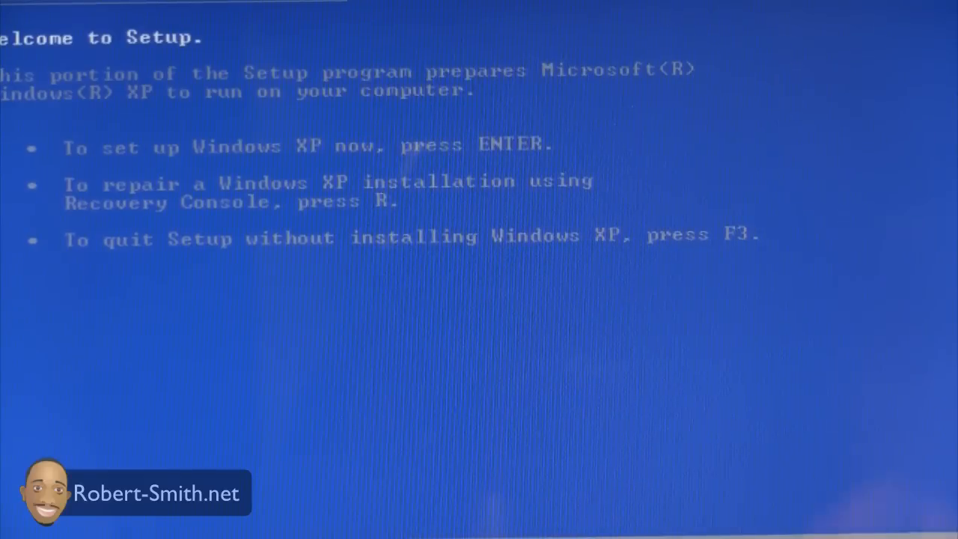
Agree to the XP licence with F8 and choose a quick NTFS format of partition C:
{"action": "key", "text": "enter"}
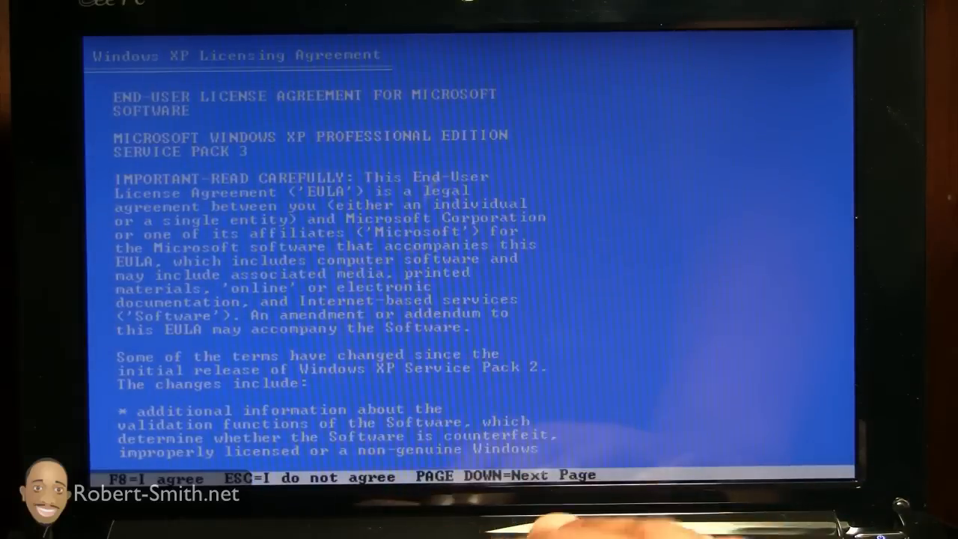
{"action": "key", "text": "f8"}
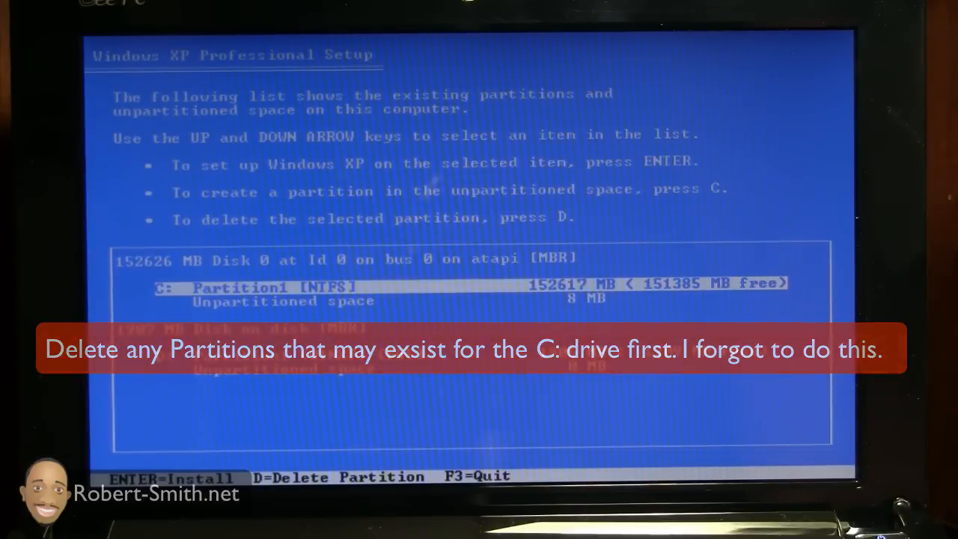
{"action": "key", "text": "enter"}
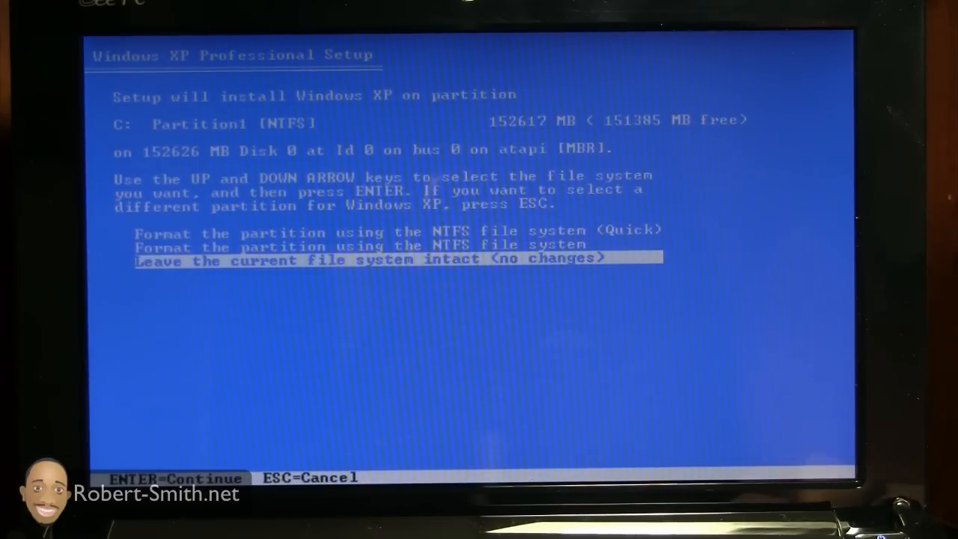
{"action": "key", "text": "Up"}
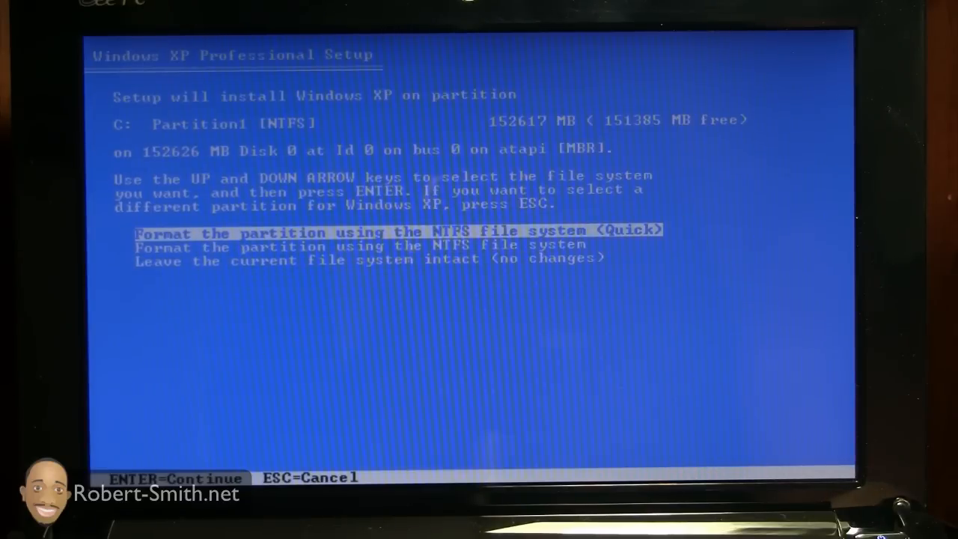
{"action": "key", "text": "enter"}
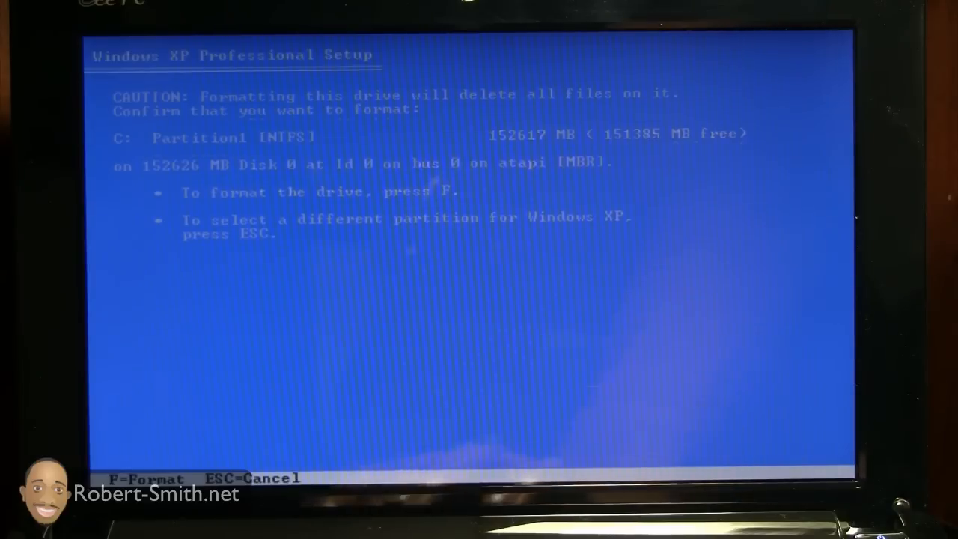
{"action": "key", "text": "f"}
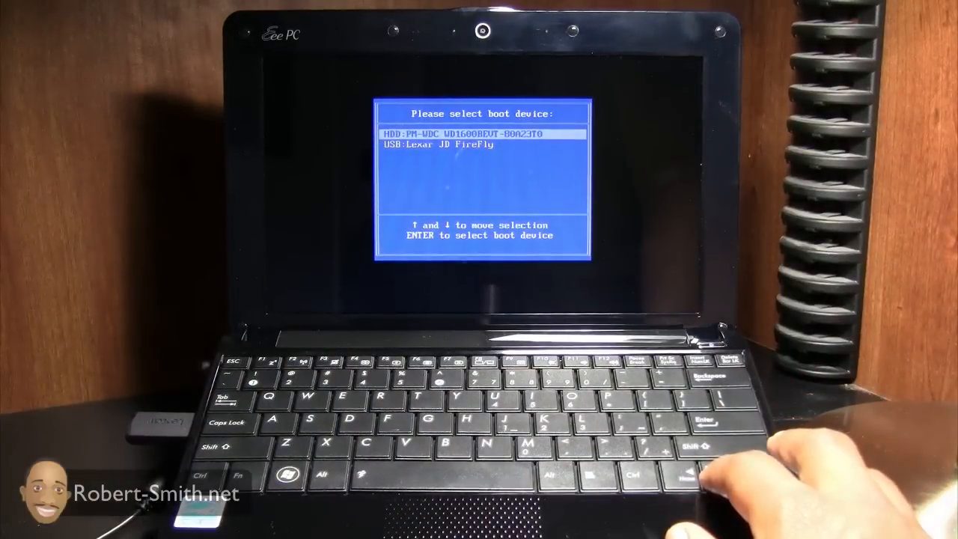
Select USB:Lexar JD FireFly in the boot menu to start from the stick again
{"action": "key", "text": "down"}
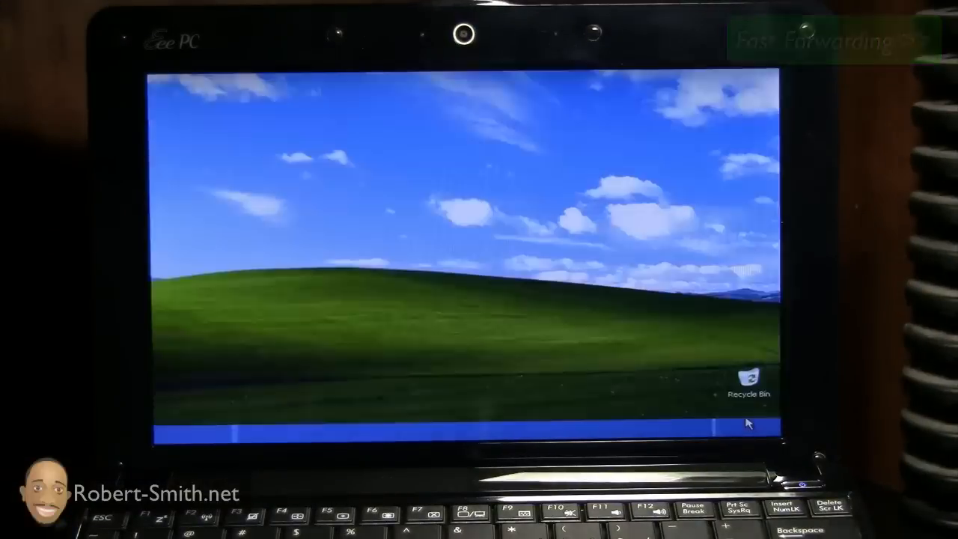
Open My Computer from the Start menu to list the hard disk, removable storage and camera
{"action": "left_click", "coordinate": [187, 434]}
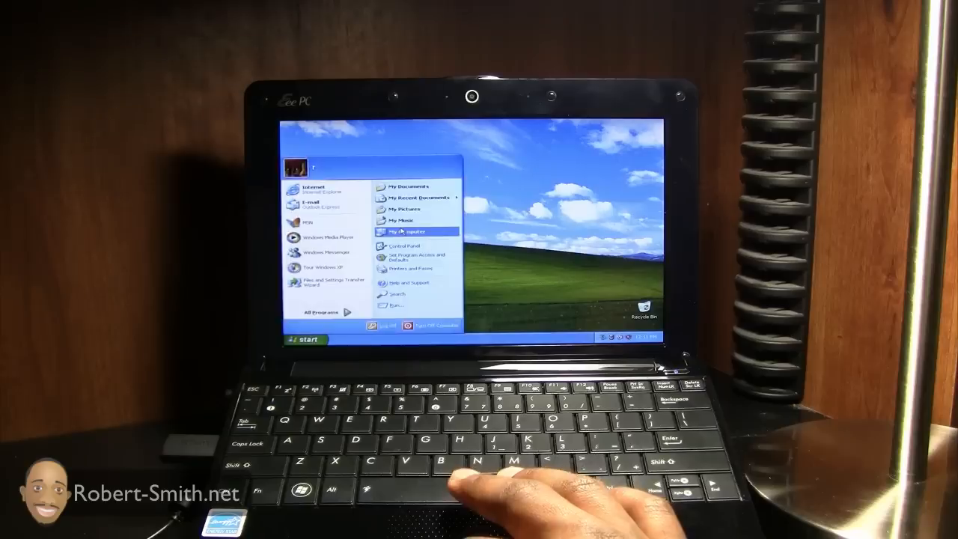
{"action": "left_click", "coordinate": [413, 231]}
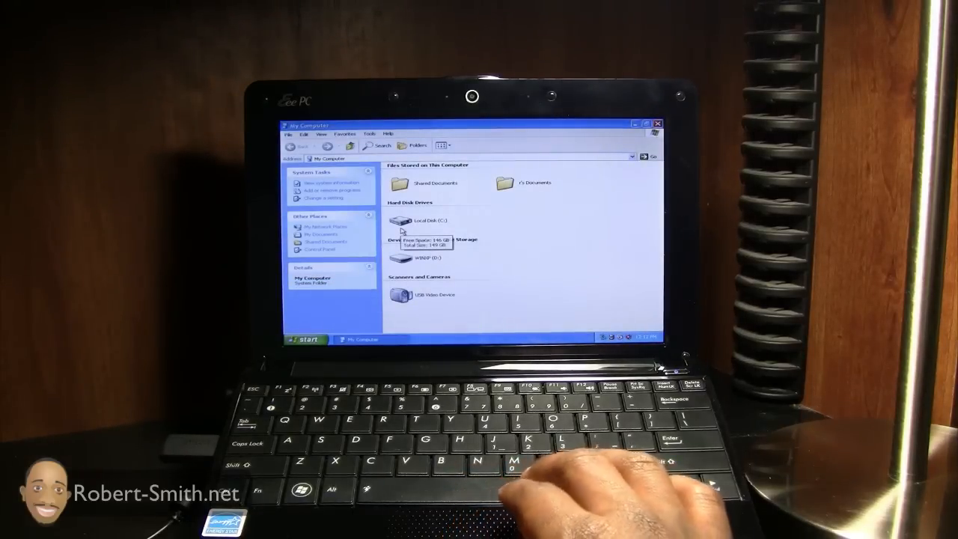